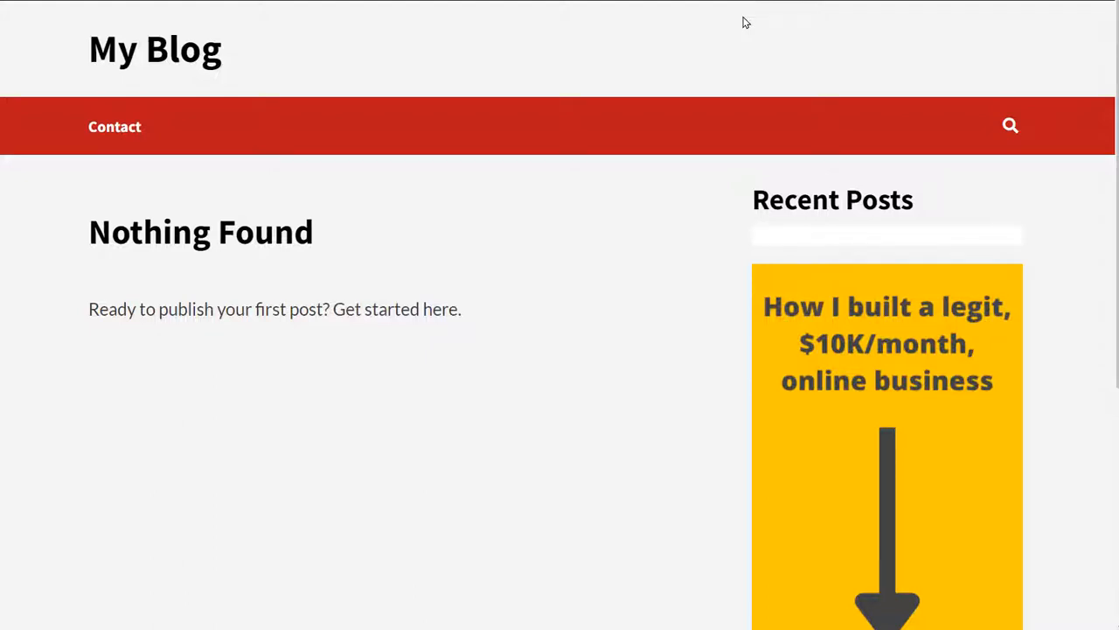
pyautogui.moveTo(404, 252)
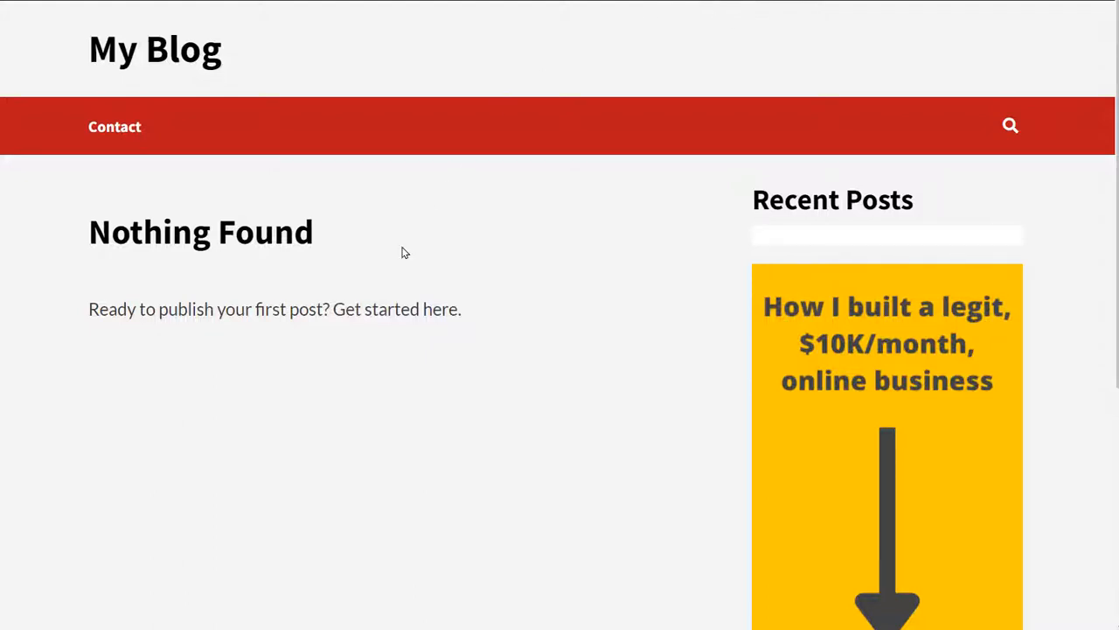
pyautogui.moveTo(601, 46)
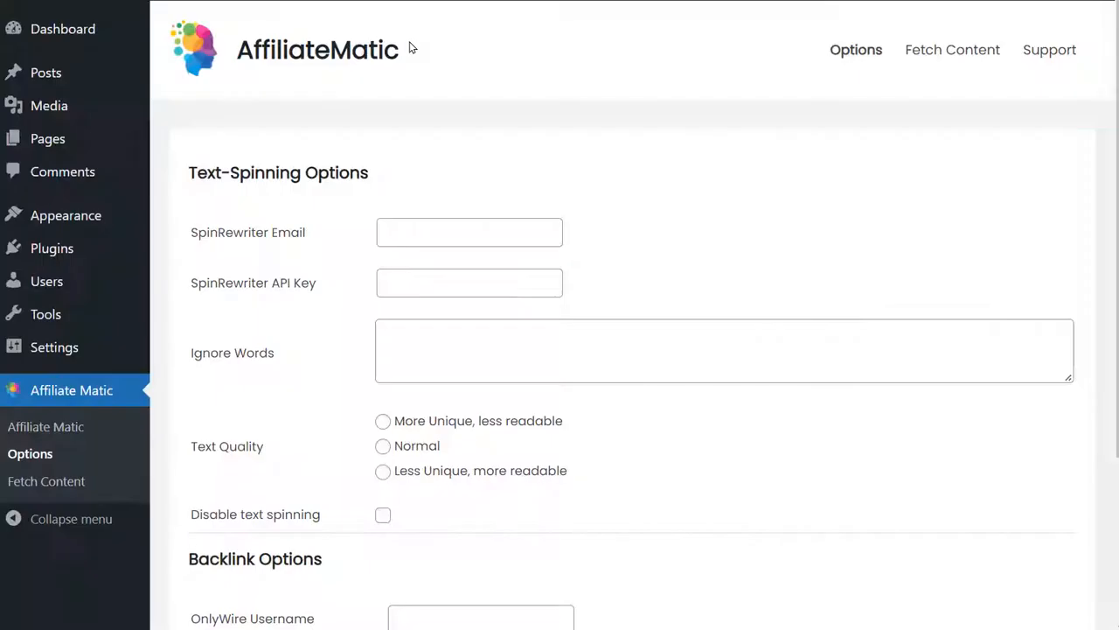
pyautogui.moveTo(1105, 107)
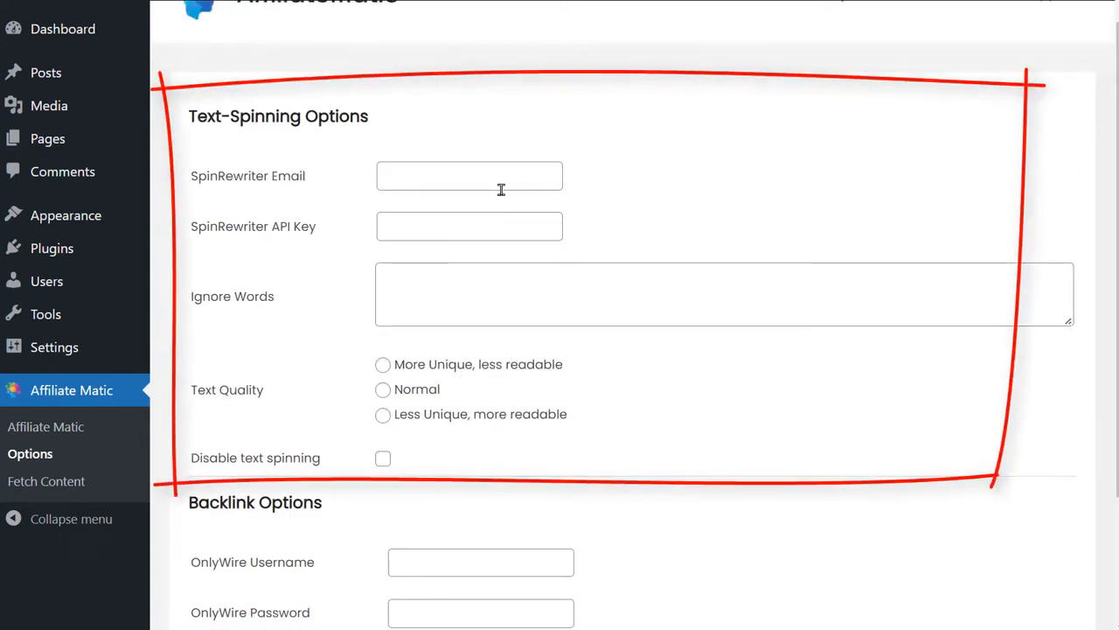
pyautogui.moveTo(686, 127)
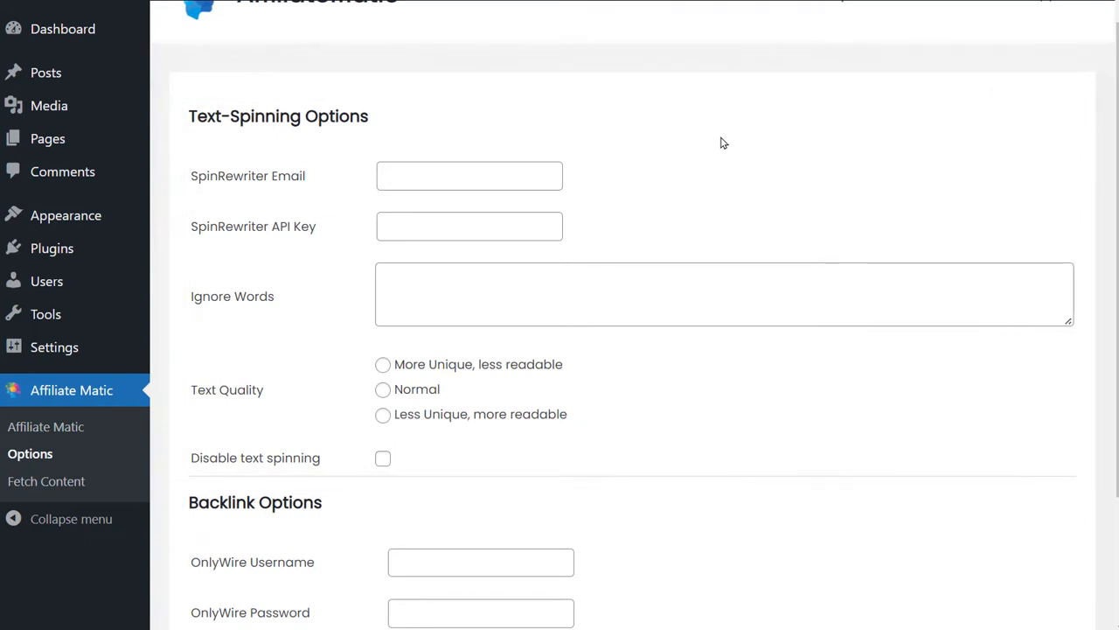
# - Scroll the AffiliateMatic options down to the Backlink section with OnlyWire username and password fields
pyautogui.scroll(-3)
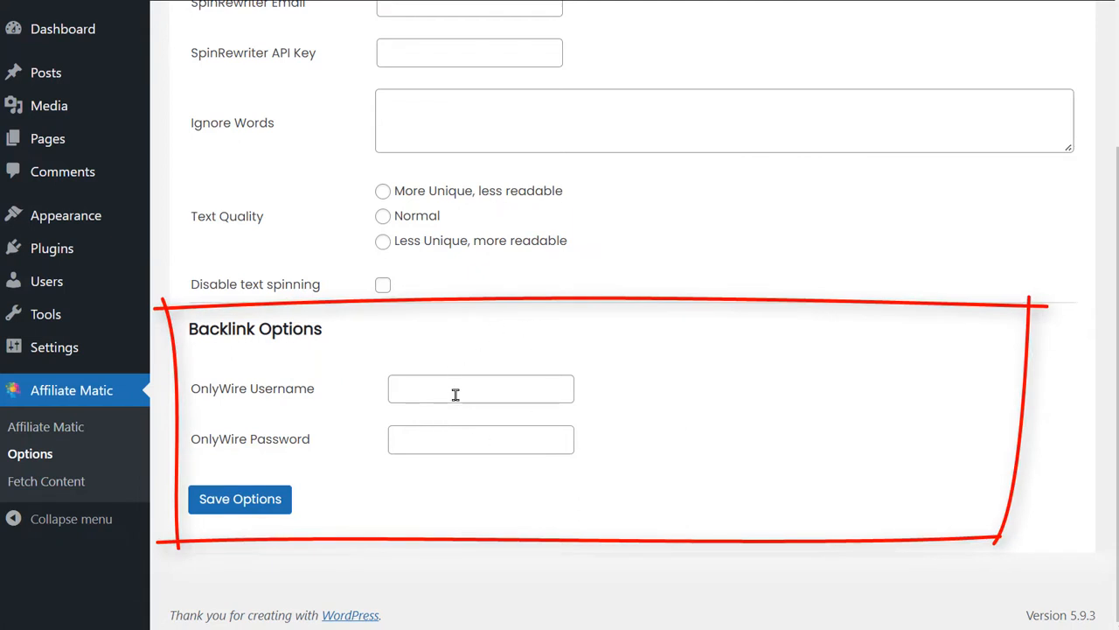
pyautogui.moveTo(661, 336)
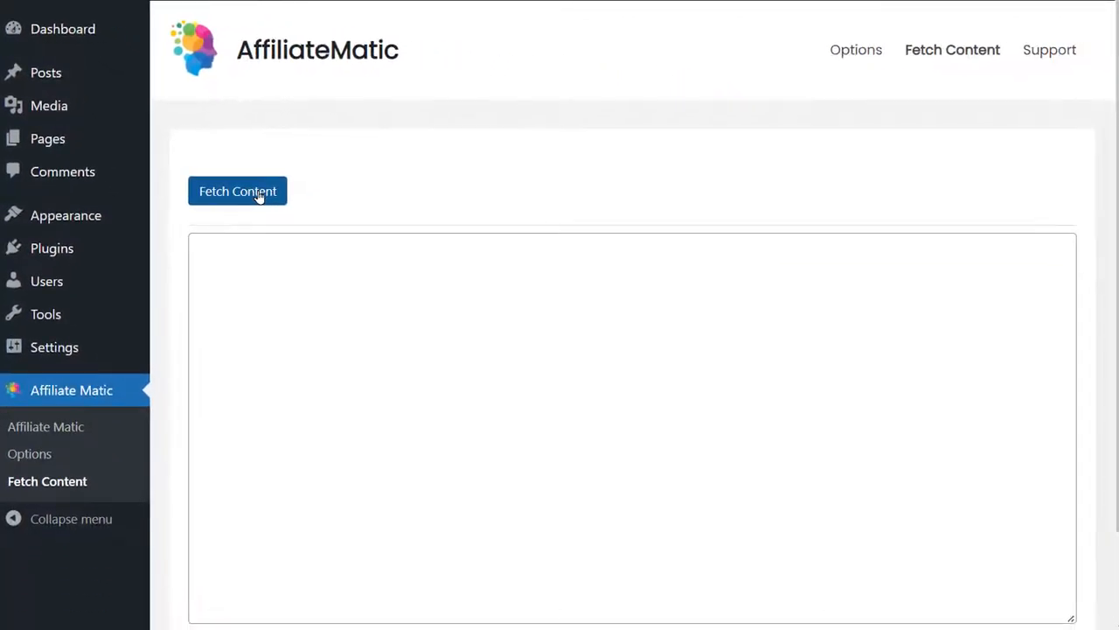
# - Start fetching new AffiliateMatic content, producing 12 draft articles in Posts
pyautogui.click(238, 190)
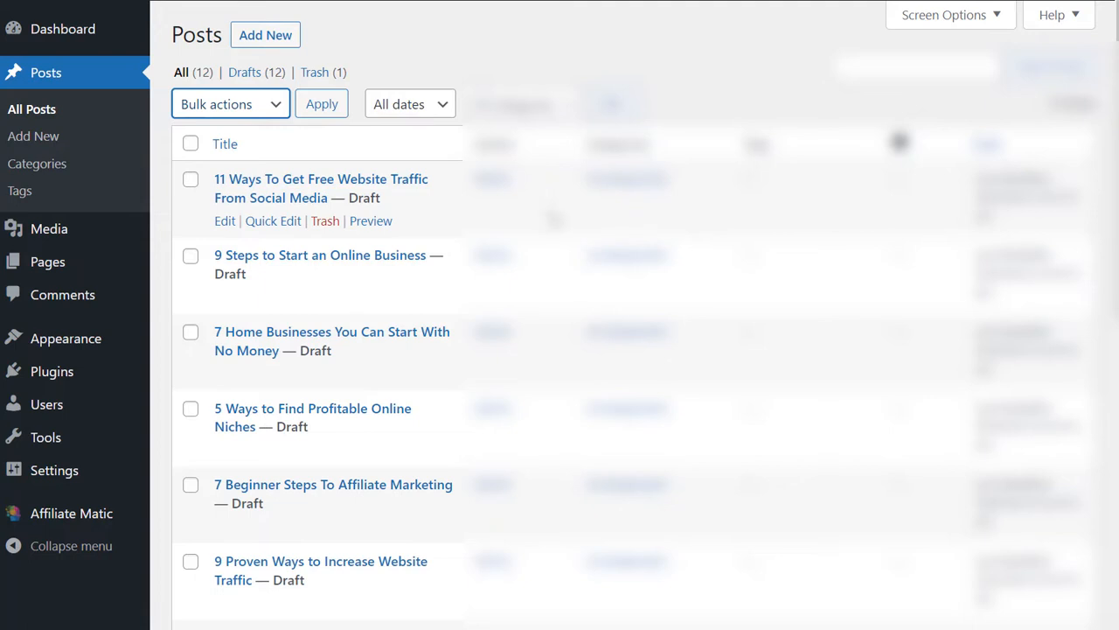
# - Select all 12 drafts and bulk-edit their status to Published, then update
pyautogui.click(191, 143)
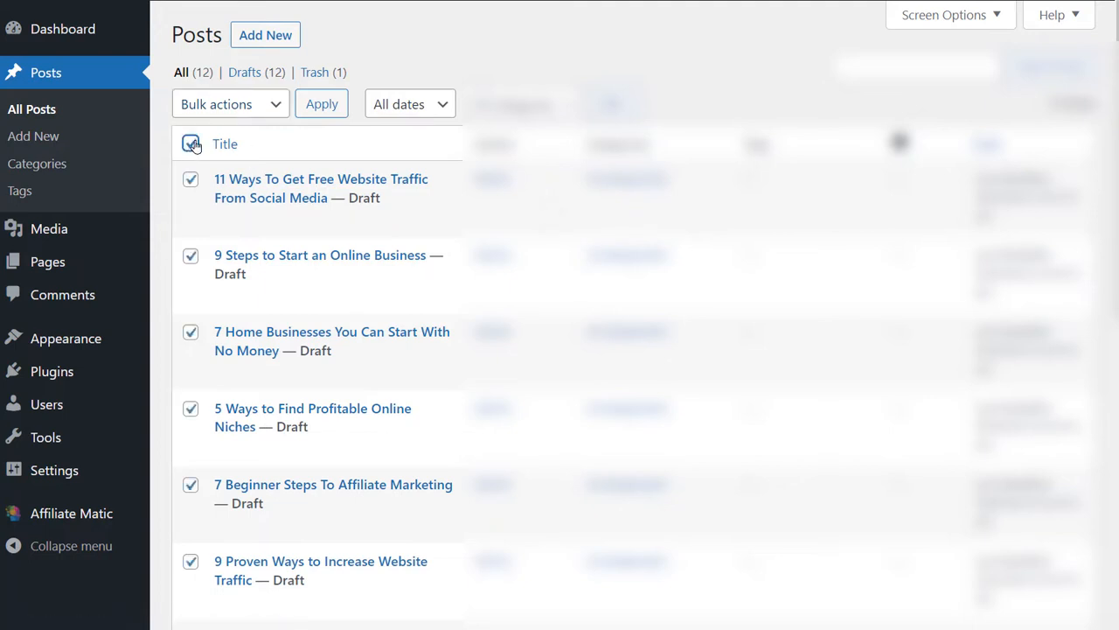
pyautogui.click(231, 103)
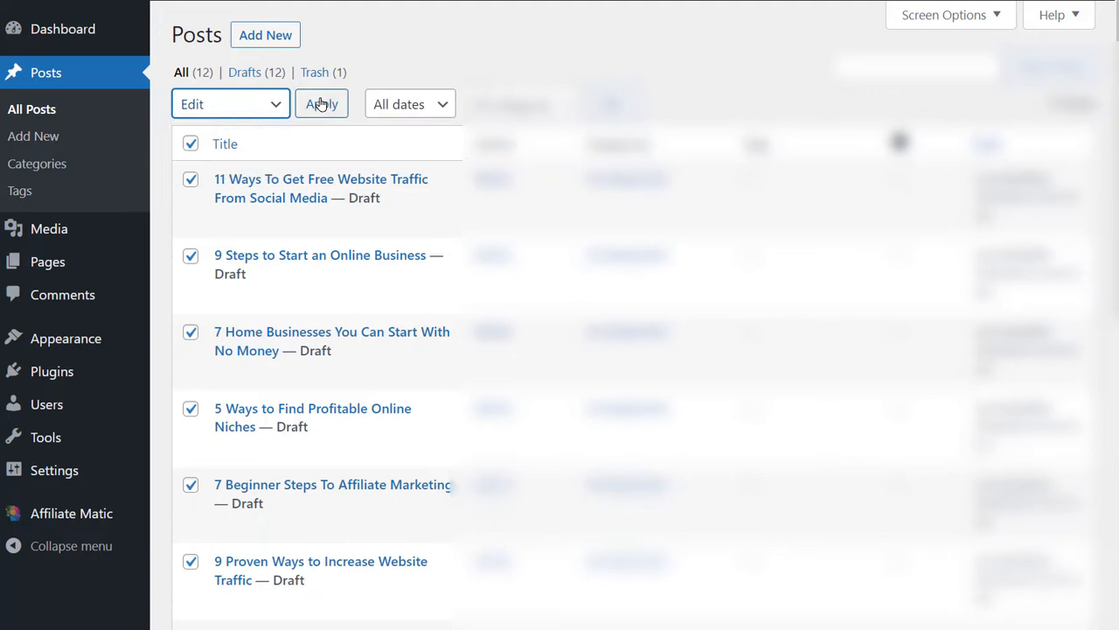
pyautogui.click(777, 338)
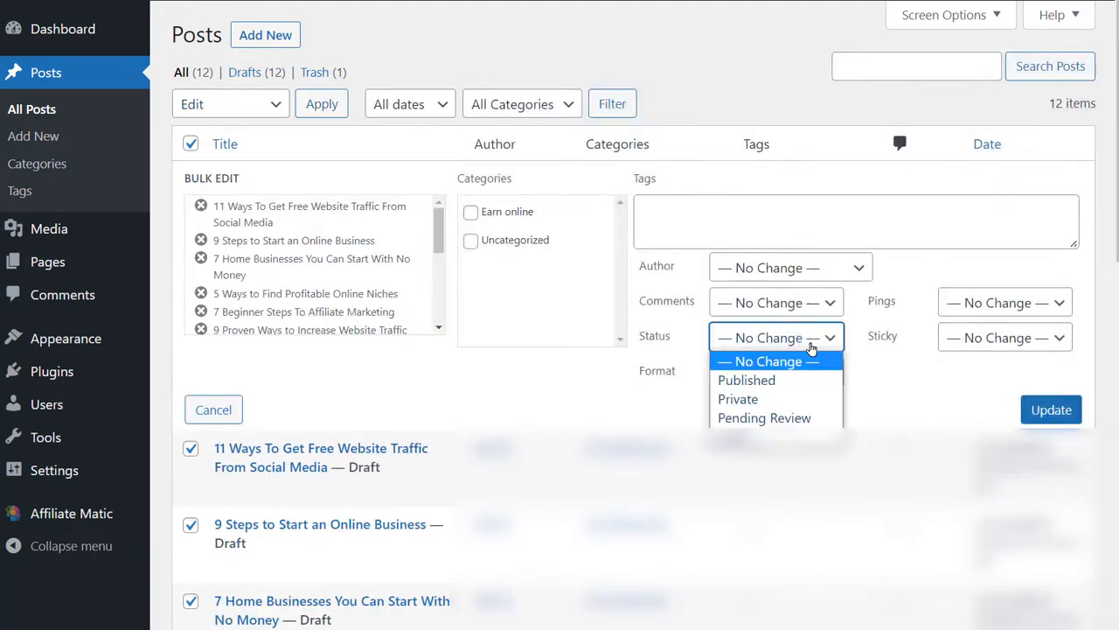
pyautogui.click(747, 379)
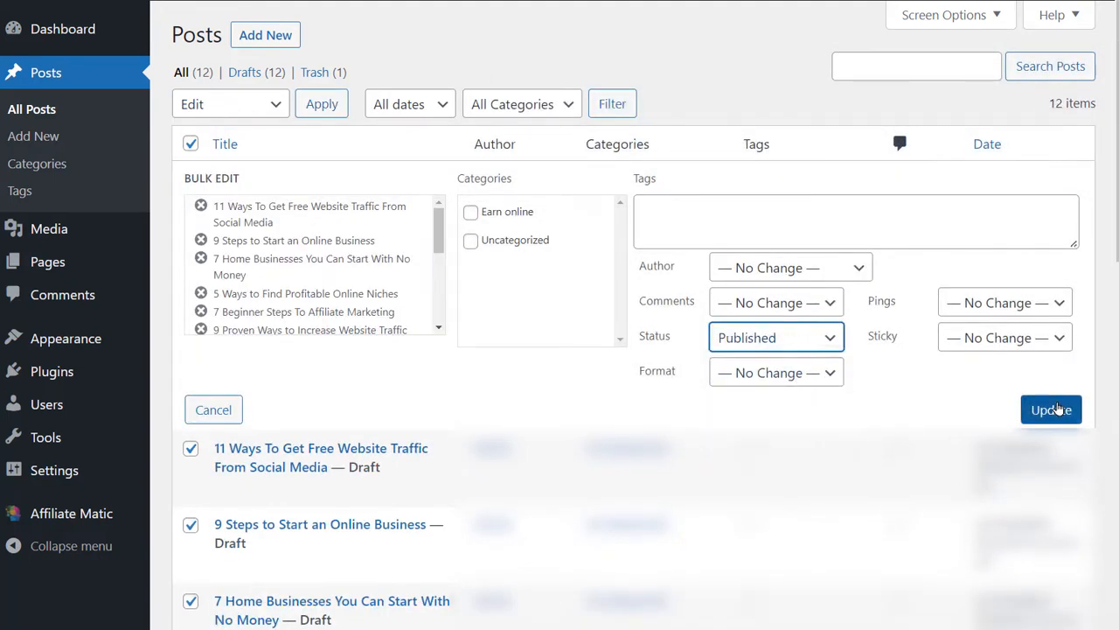
pyautogui.click(1051, 409)
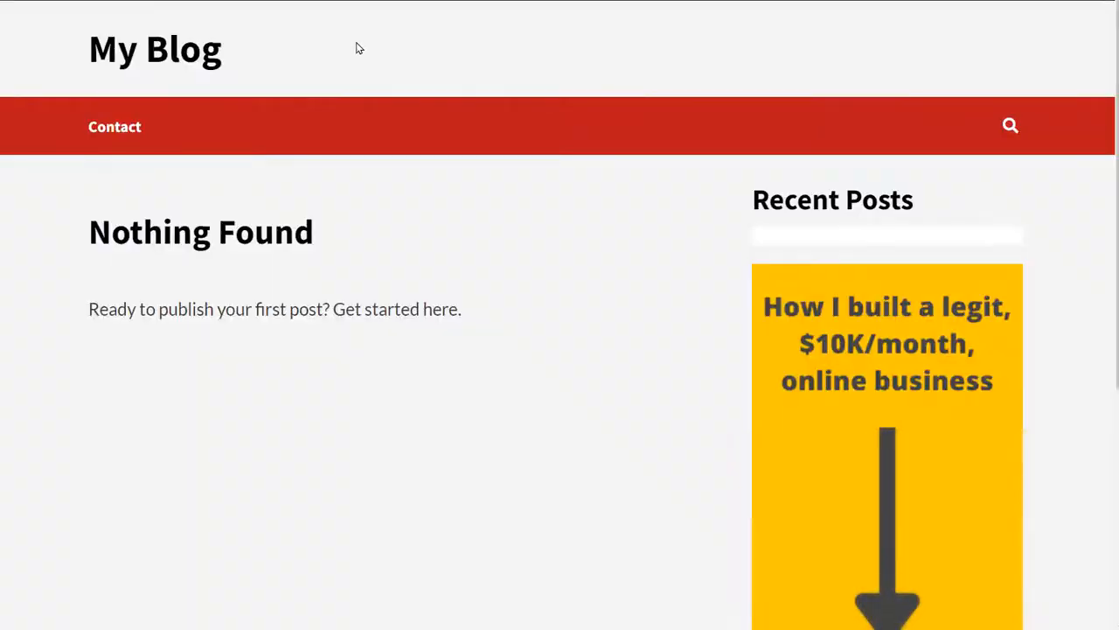
pyautogui.moveTo(400, 52)
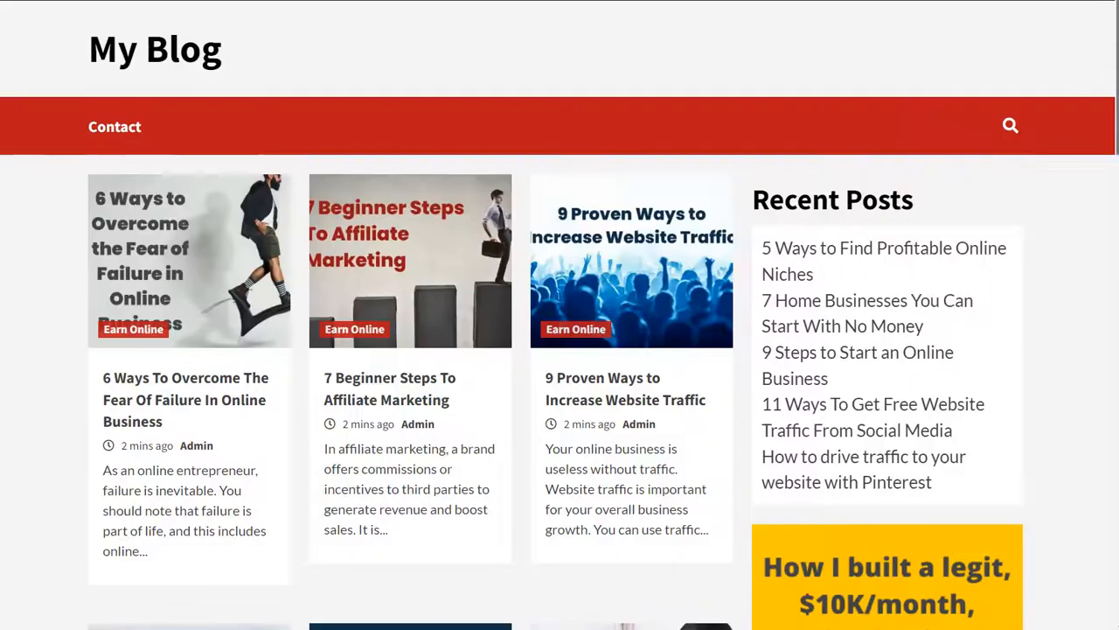
# - Browse the live post grid and open '12 Social Media Marketing Mistakes To Avoid'
pyautogui.scroll(-3)
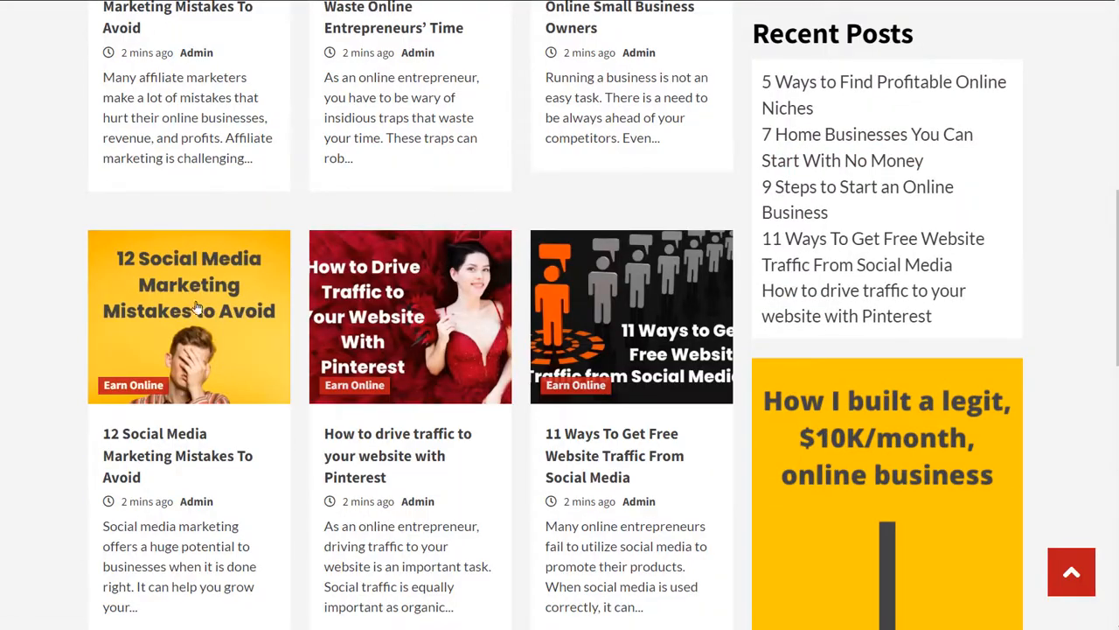
pyautogui.click(179, 455)
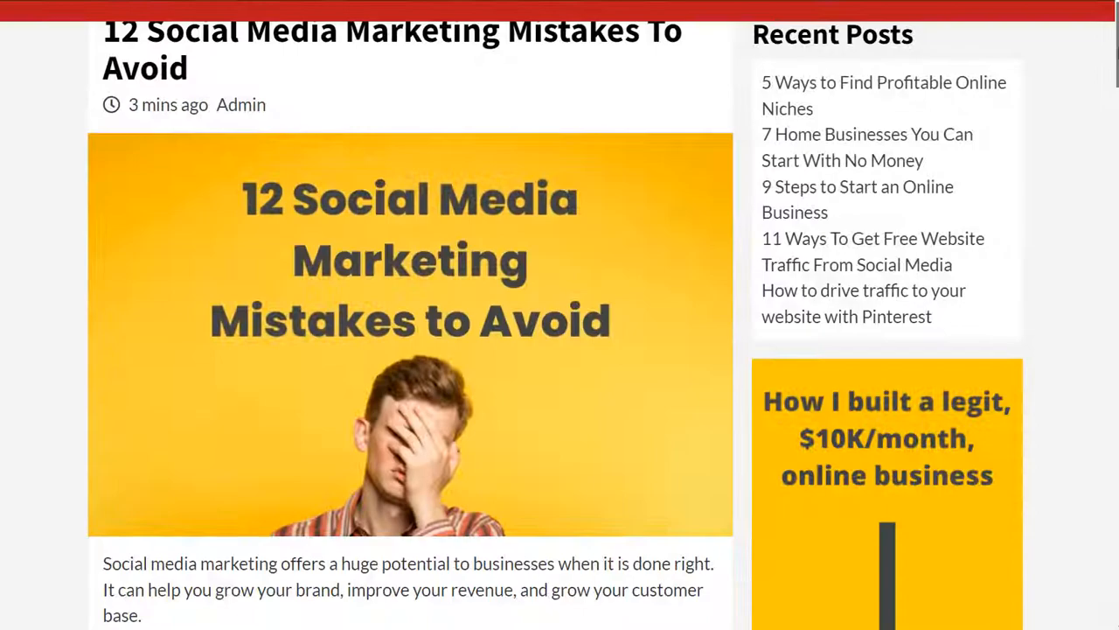
# - Scroll through the full article and back toward the top to review its content
pyautogui.scroll(-3)
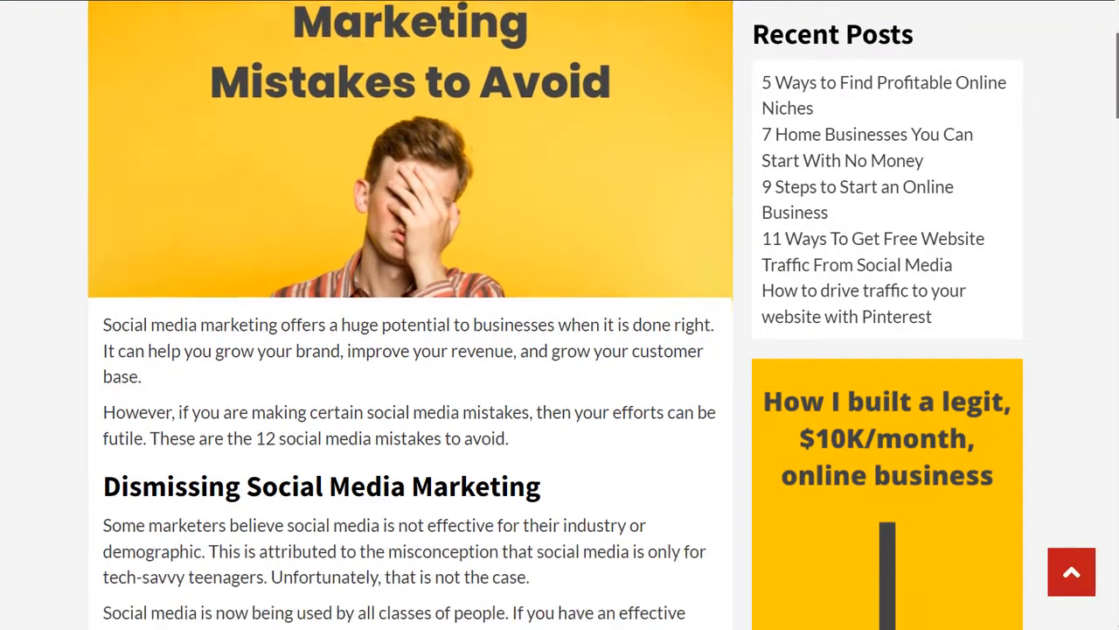
pyautogui.scroll(-3)
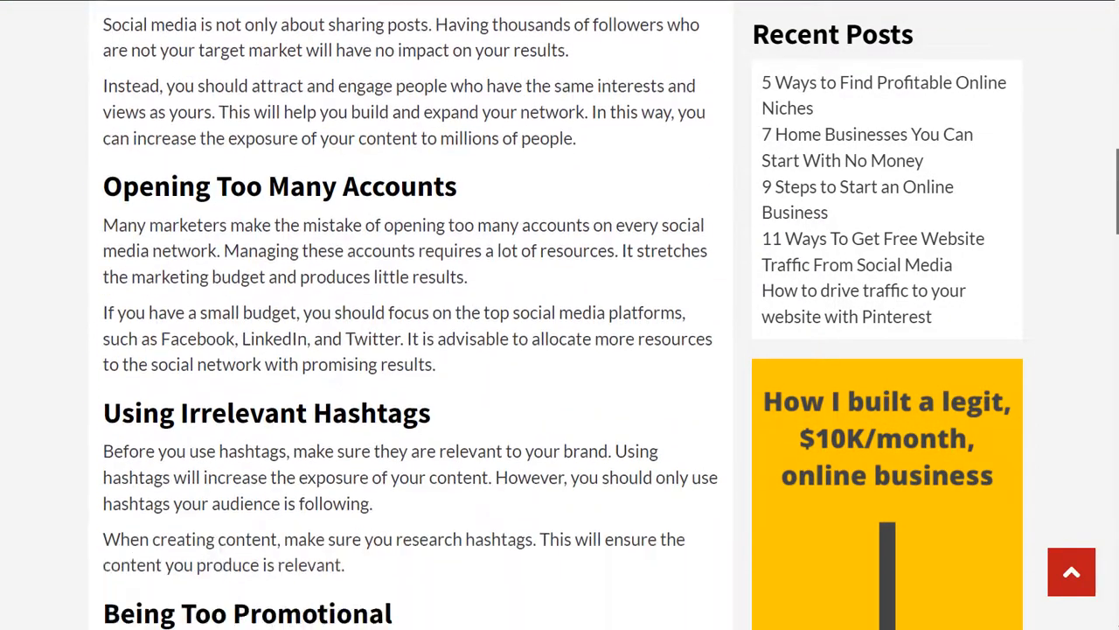
pyautogui.scroll(-3)
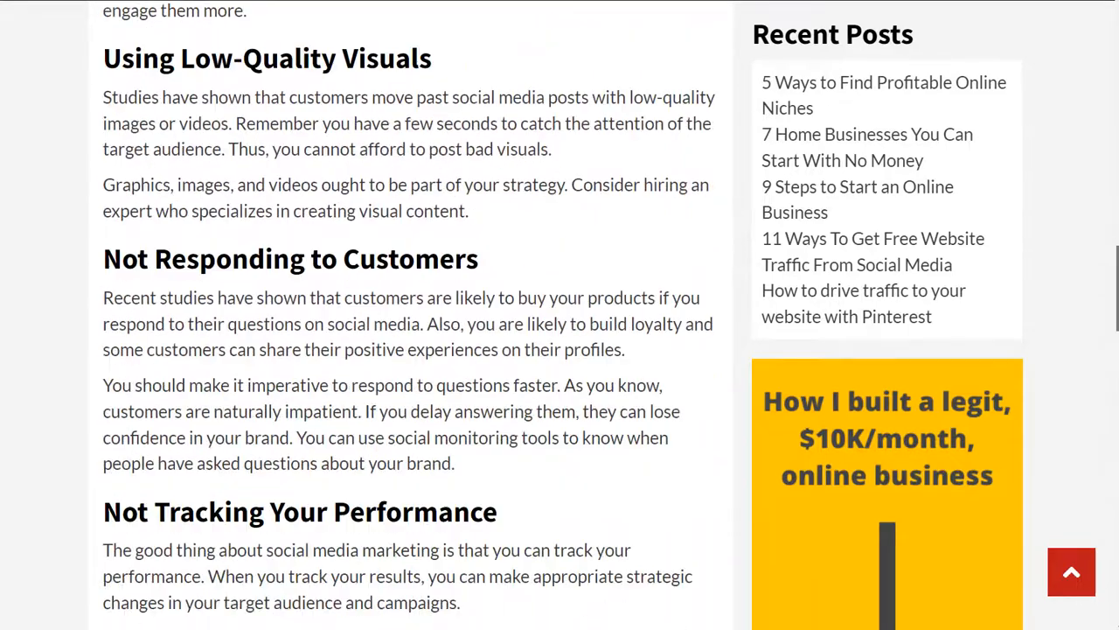
pyautogui.scroll(-3)
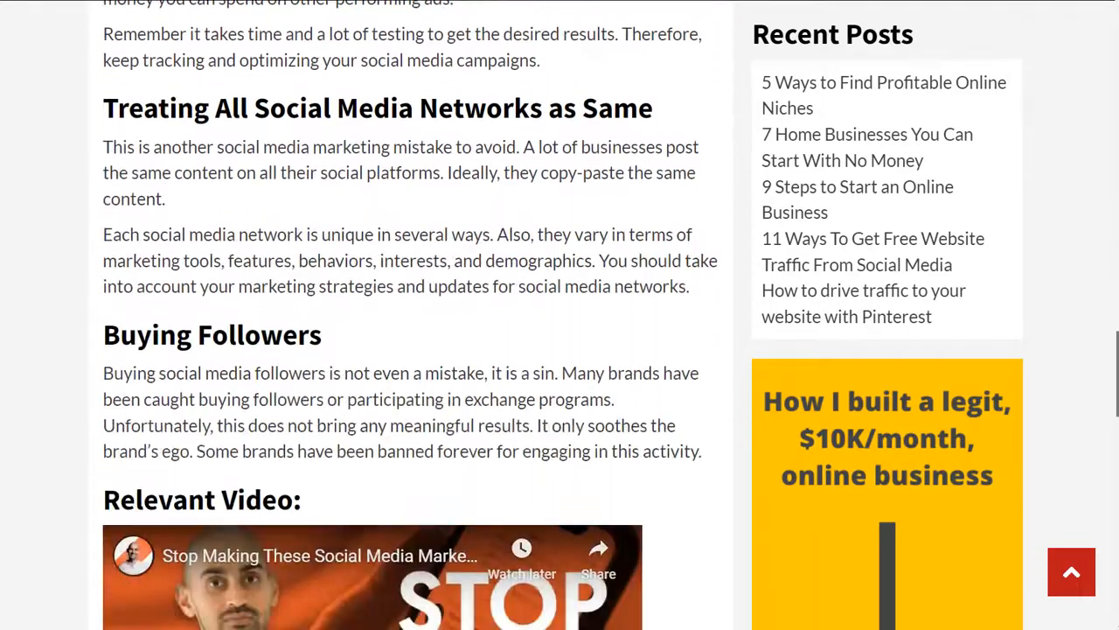
pyautogui.scroll(-3)
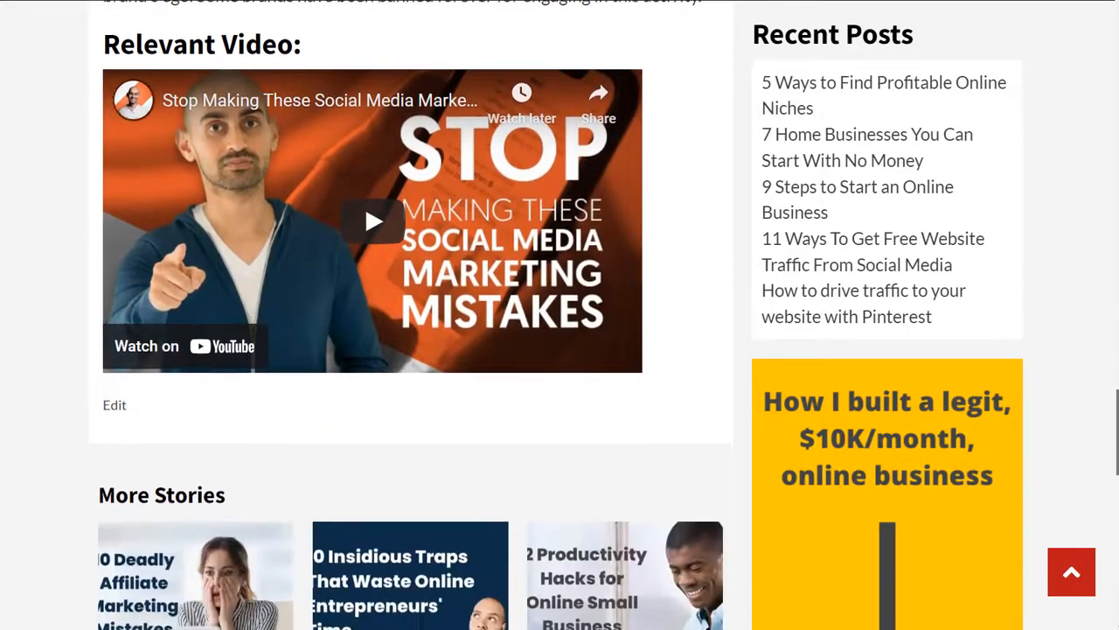
pyautogui.scroll(3)
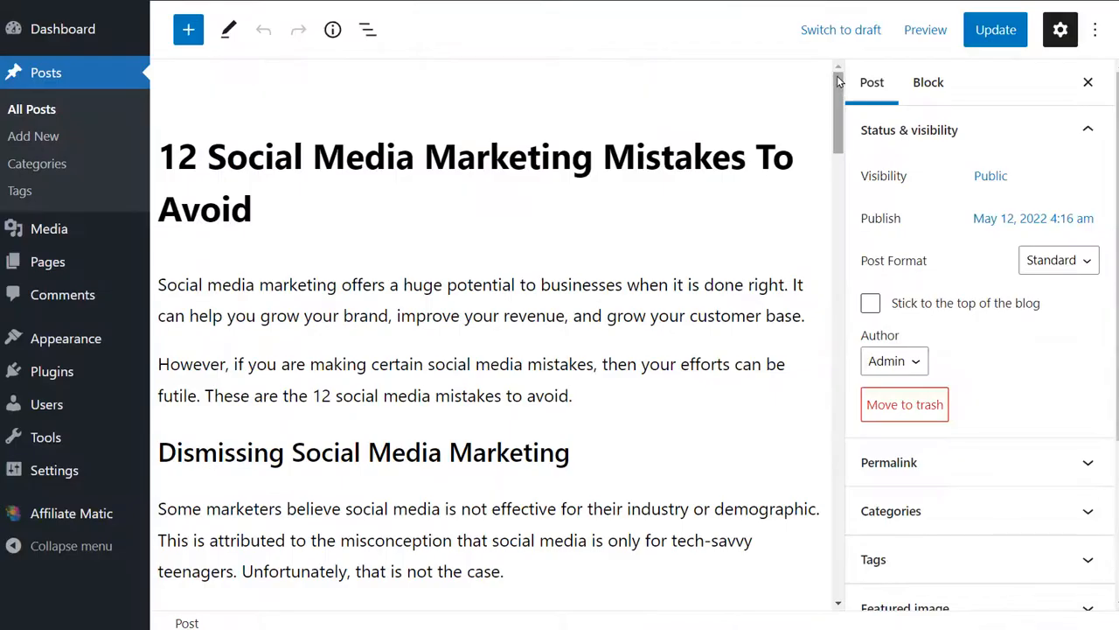
# - Scroll the editor down to the AffiliateMatic meta box with Spin the Content and Syndicate buttons
pyautogui.scroll(-3)
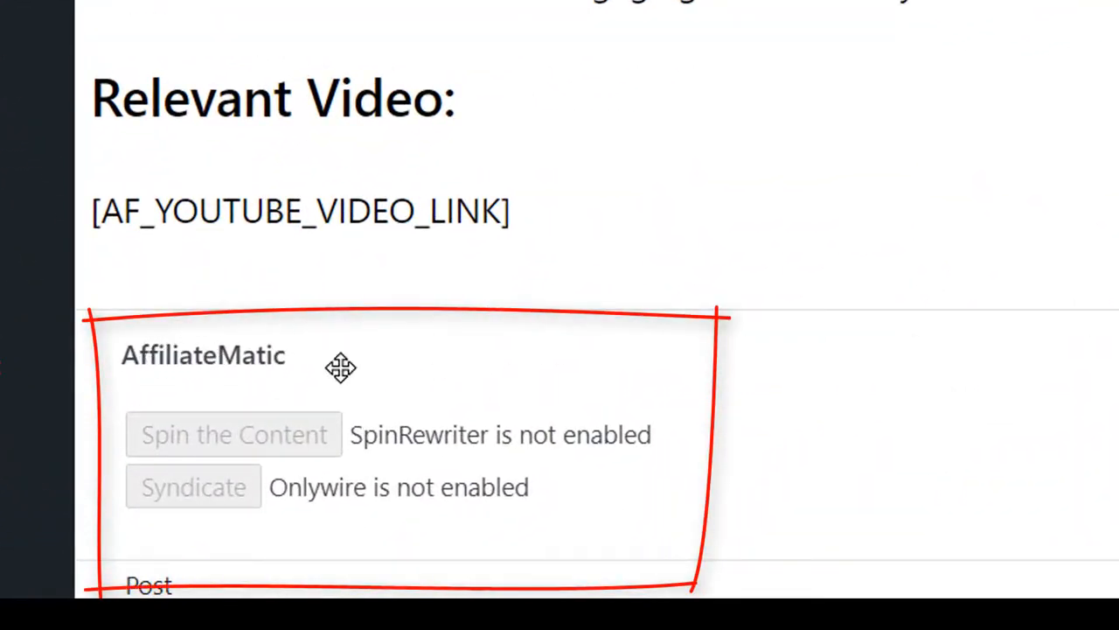
pyautogui.moveTo(421, 337)
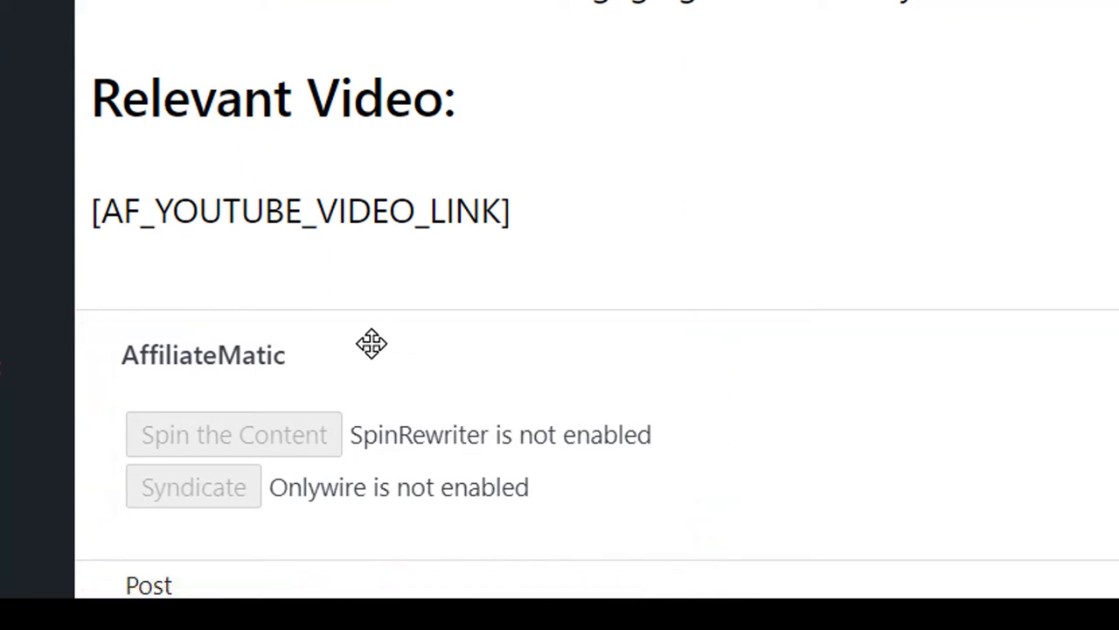
pyautogui.moveTo(348, 350)
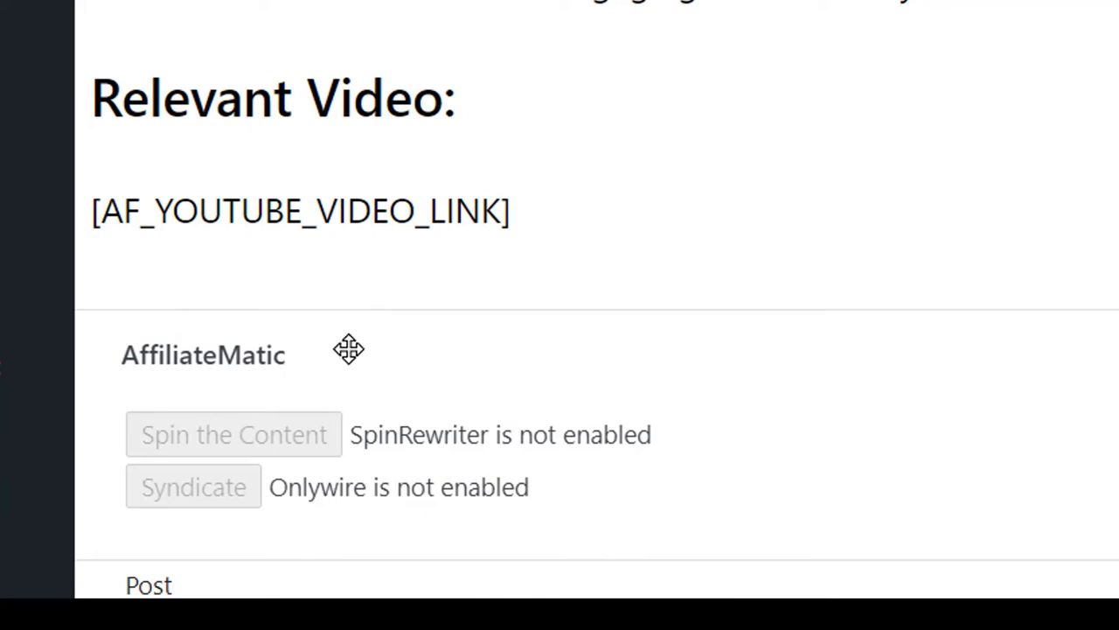
pyautogui.moveTo(297, 438)
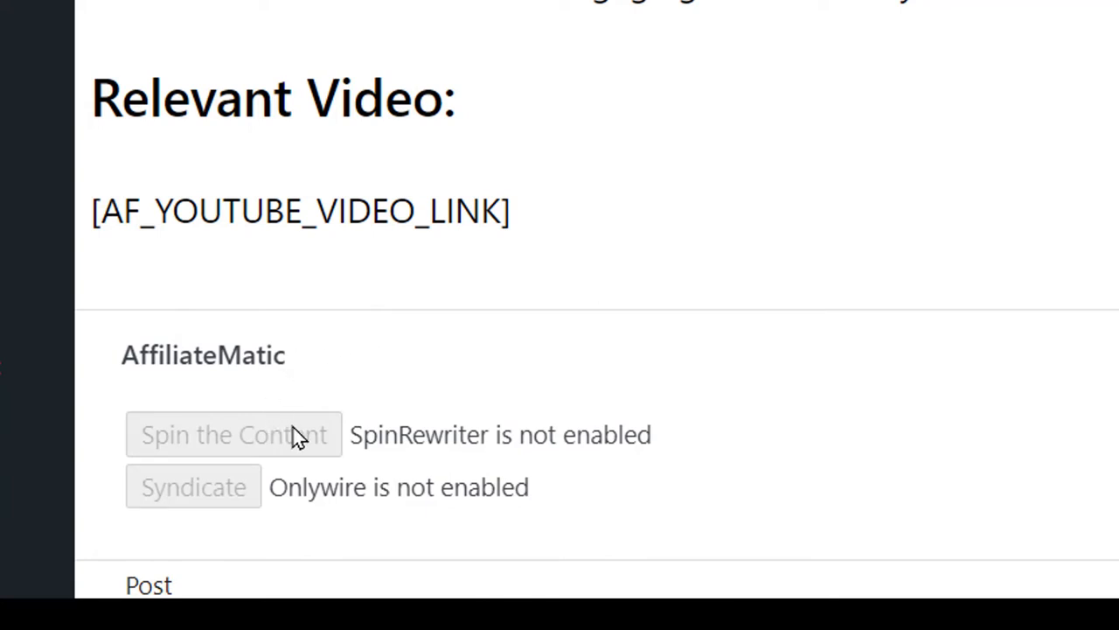
pyautogui.moveTo(291, 446)
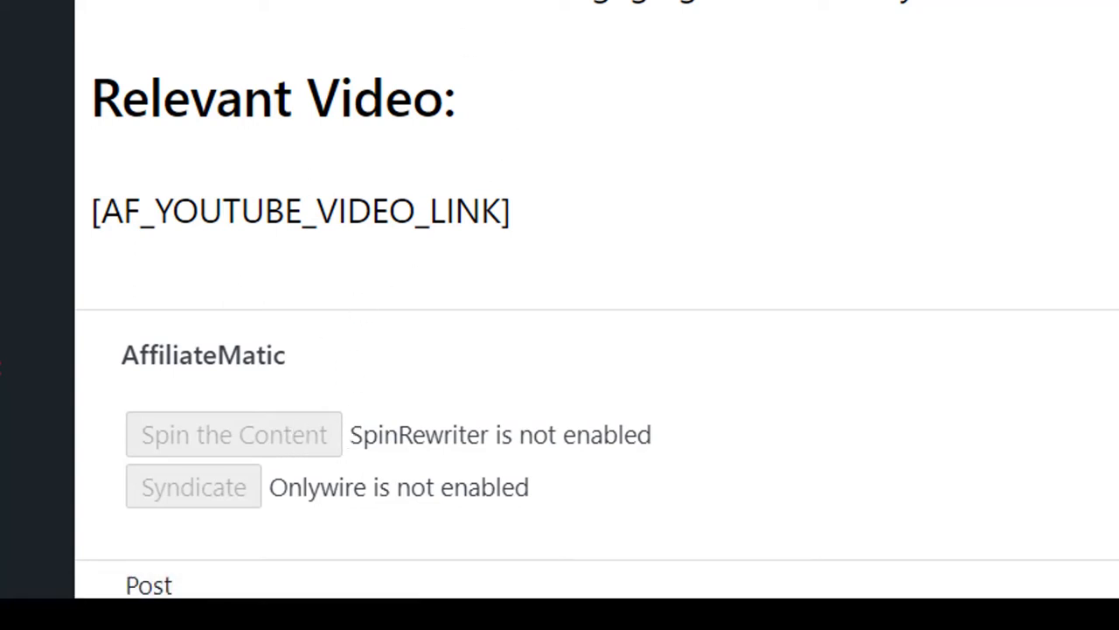
pyautogui.moveTo(207, 511)
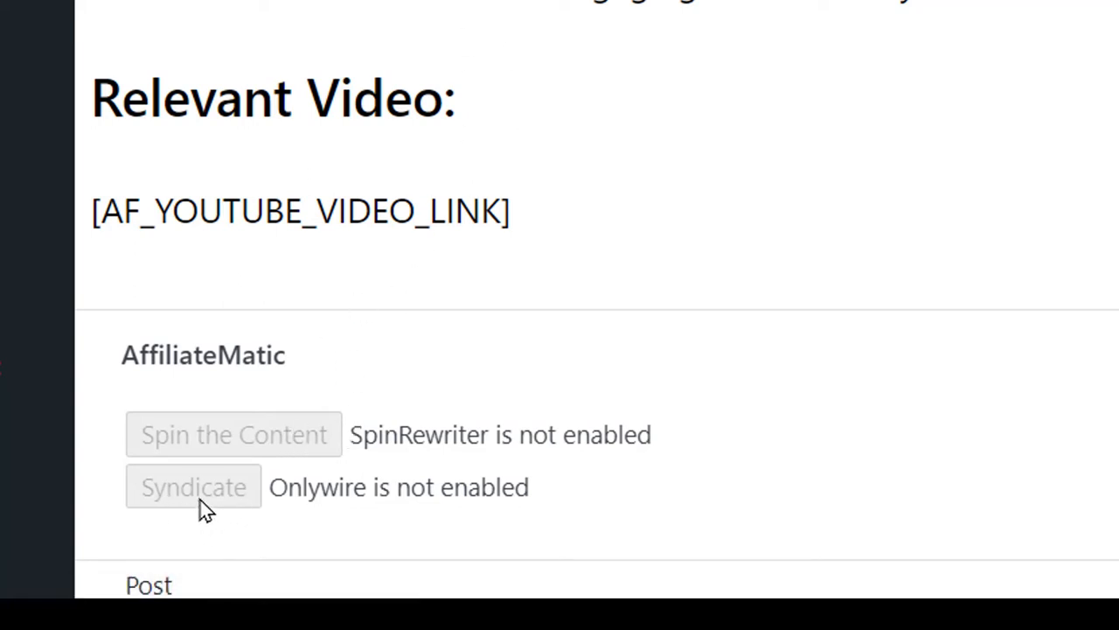
pyautogui.moveTo(686, 441)
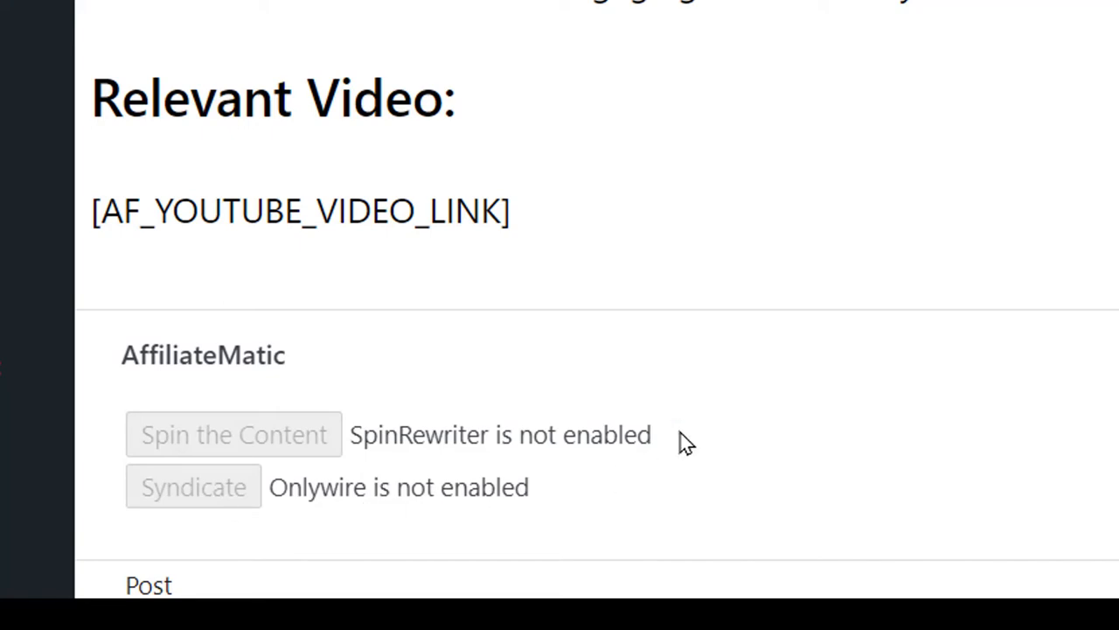
pyautogui.moveTo(728, 430)
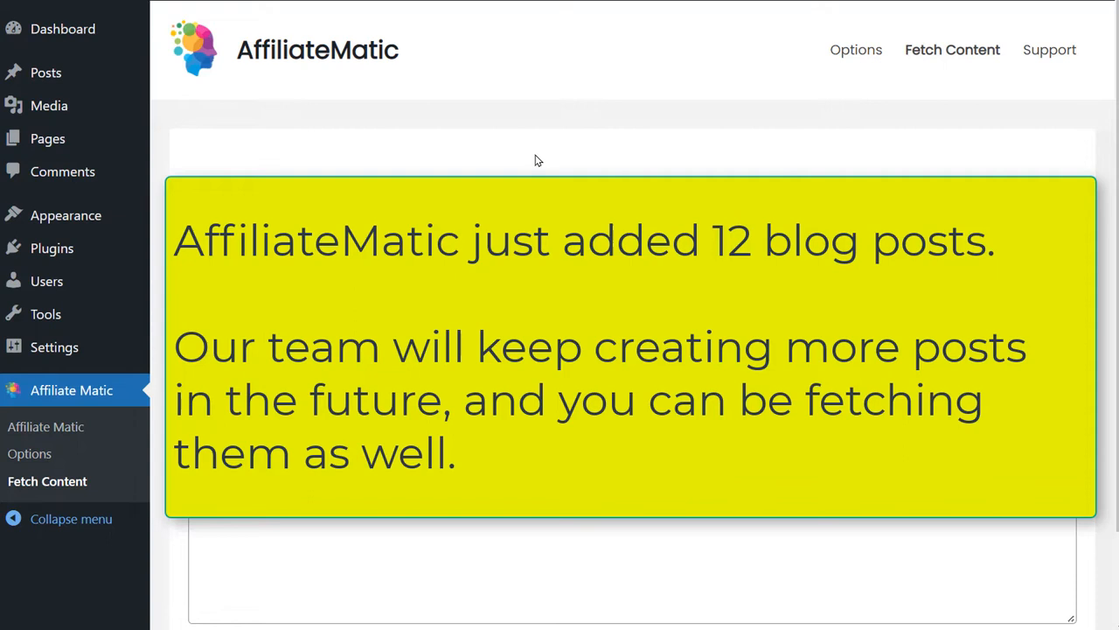
pyautogui.moveTo(929, 86)
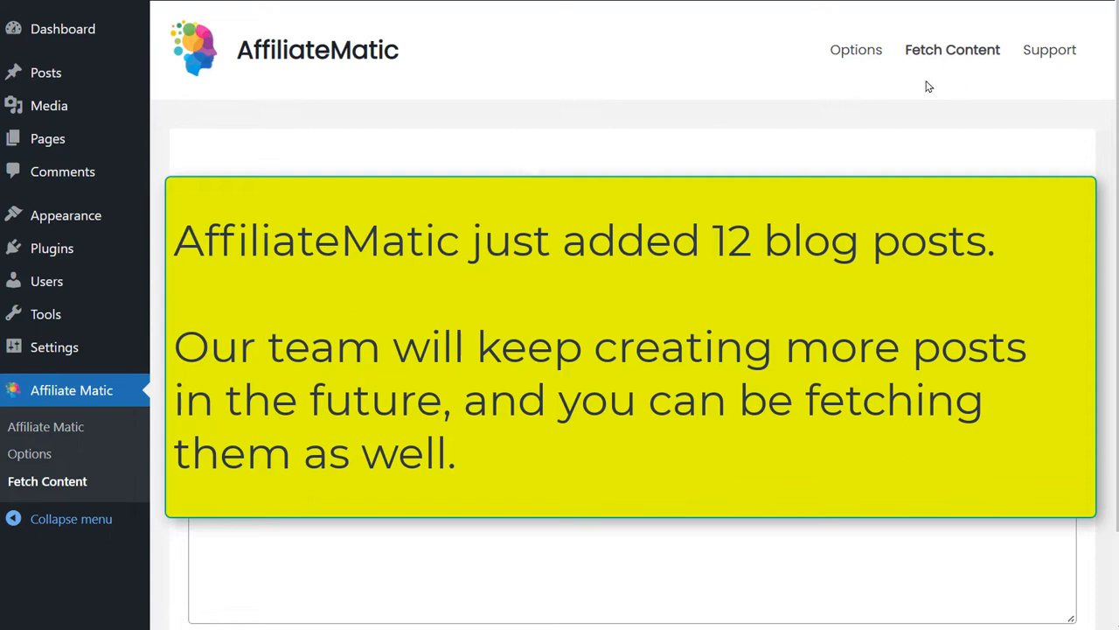
pyautogui.moveTo(476, 165)
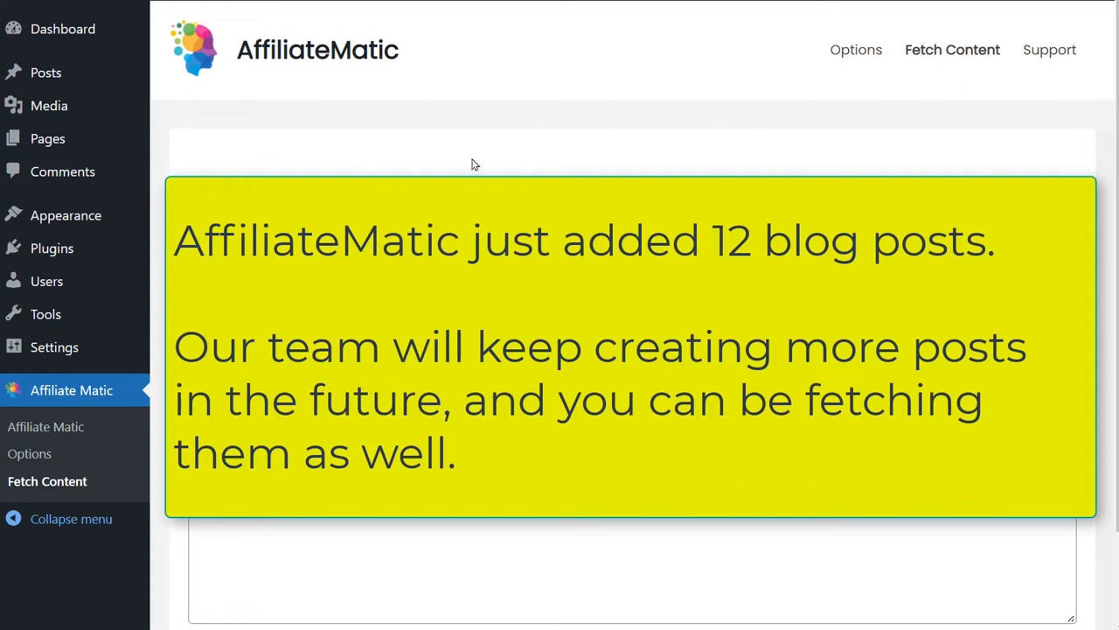